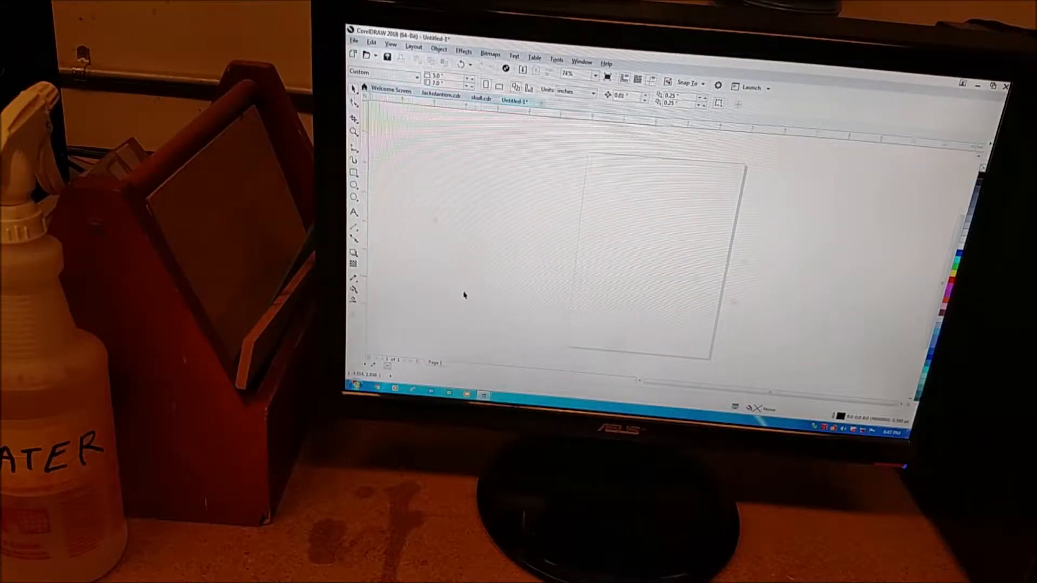
mouse_move(500, 245)
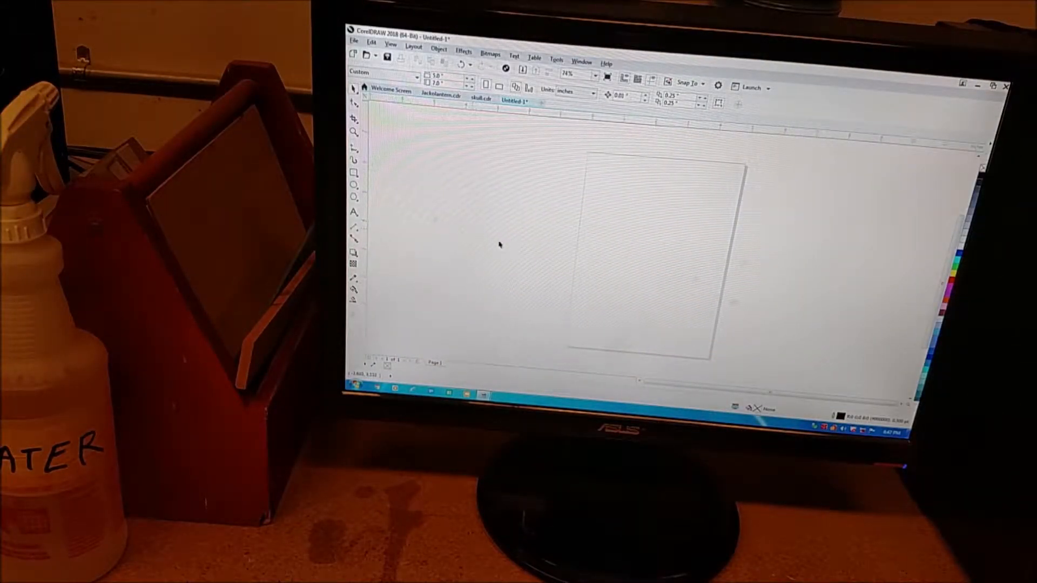
mouse_move(354, 213)
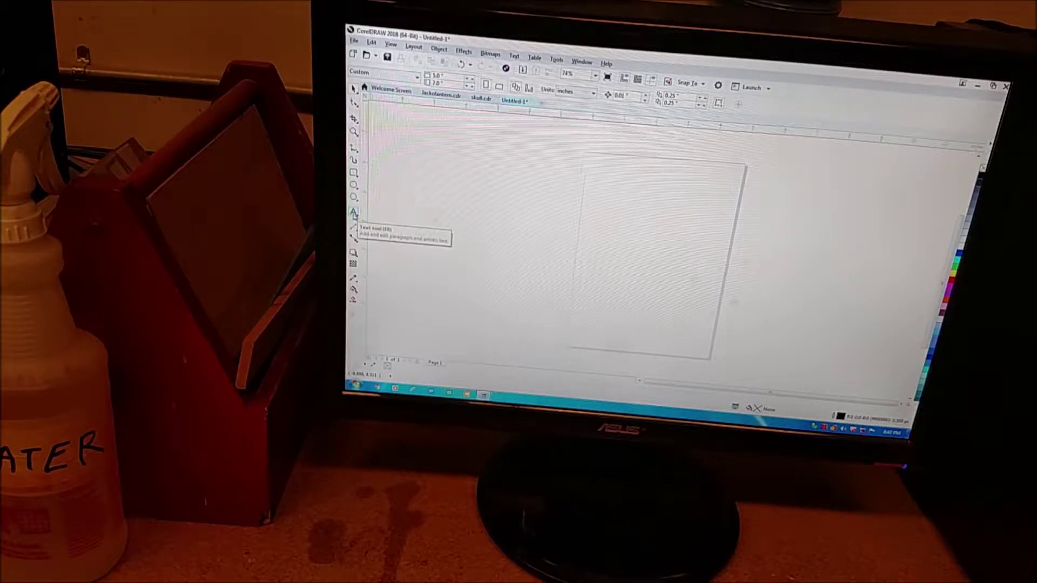
mouse_move(363, 216)
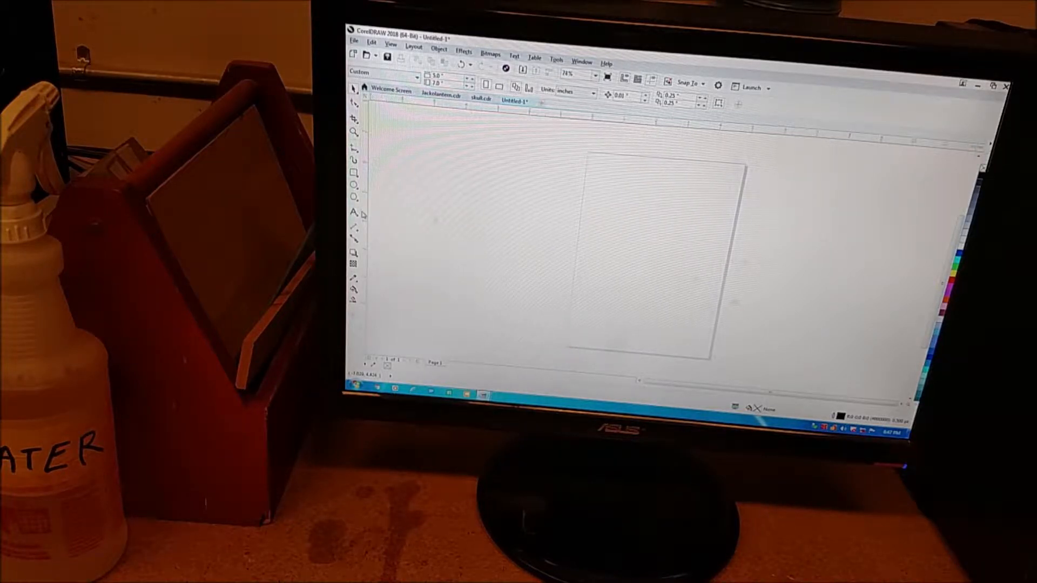
Step: Draw a paragraph text frame on the page and enter the words Happy Halloween
click(354, 214)
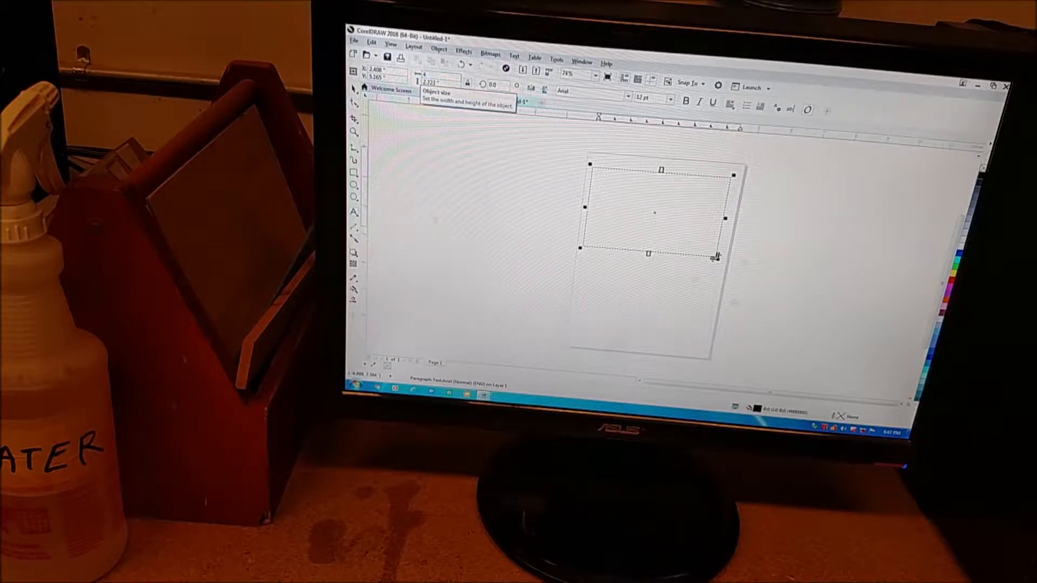
triple_click(437, 84)
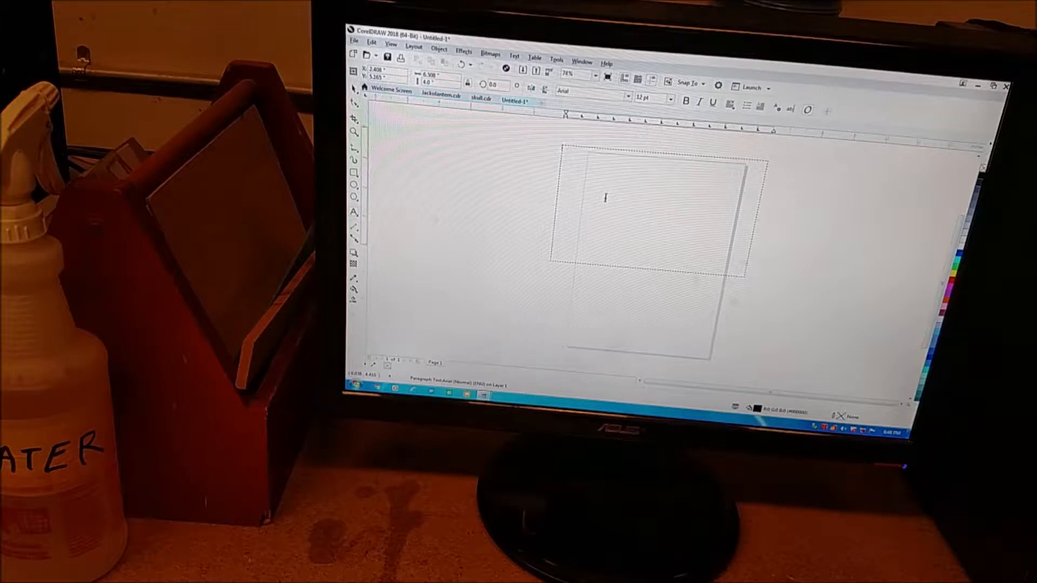
text(Happy Halloween)
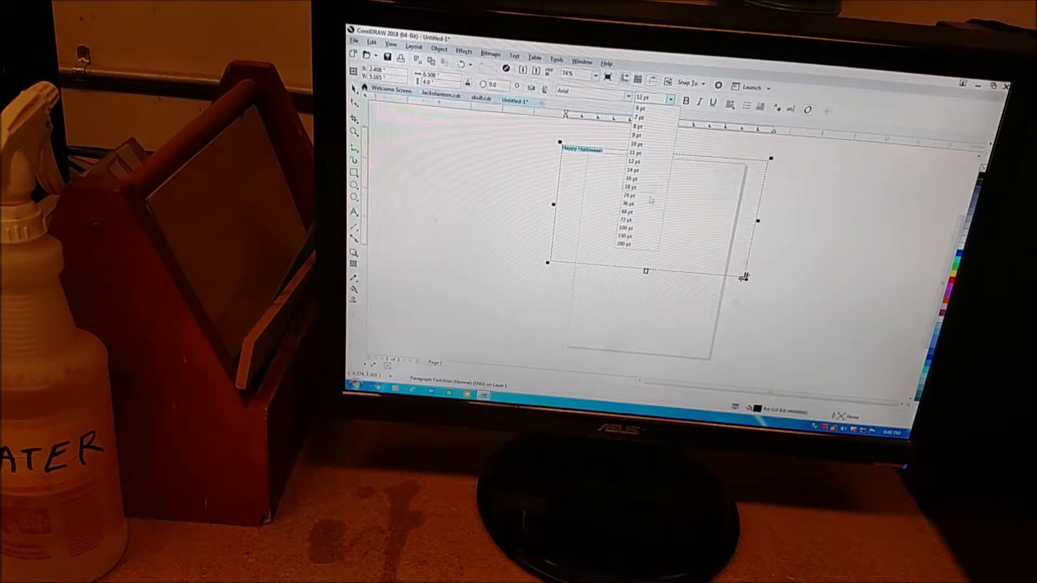
Step: Make the Happy Halloween text 72 pt and centre-aligned
click(611, 220)
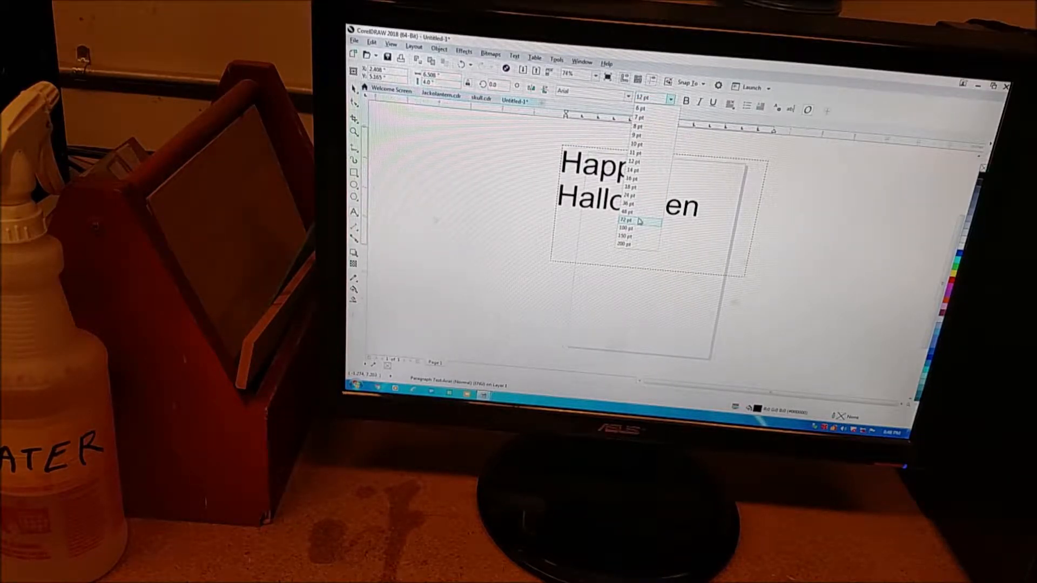
click(610, 220)
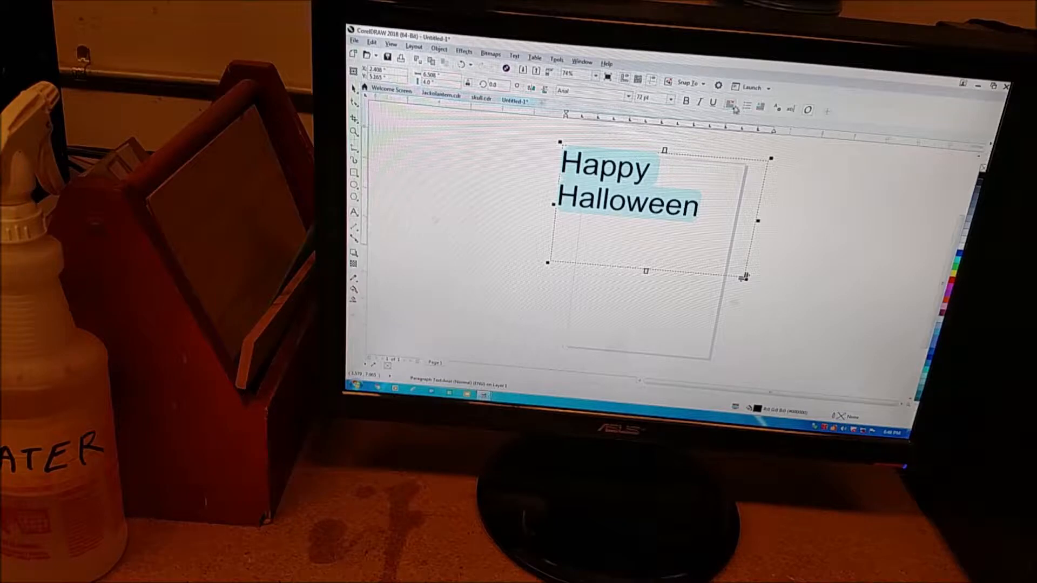
click(730, 105)
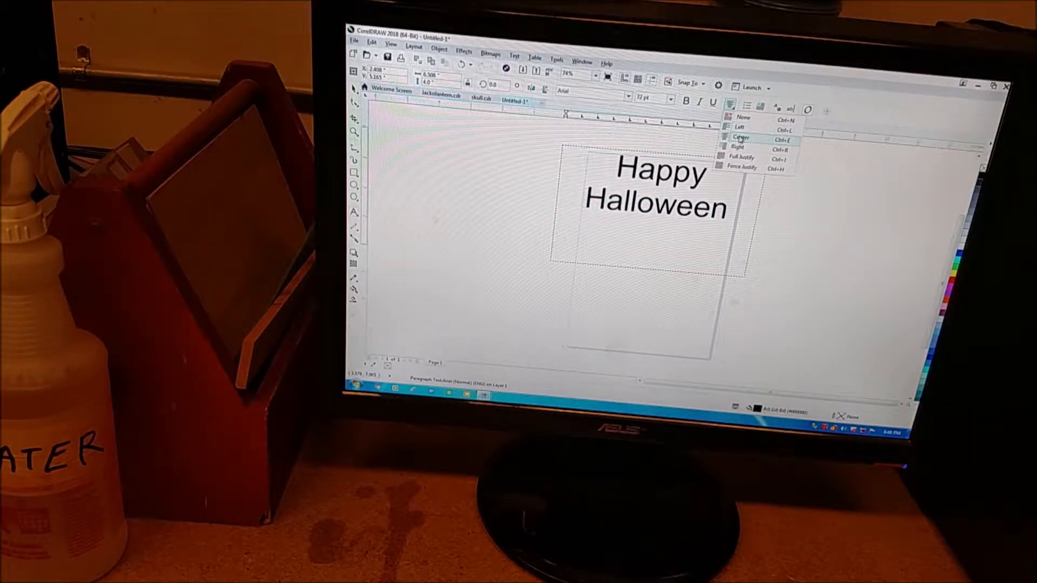
click(741, 137)
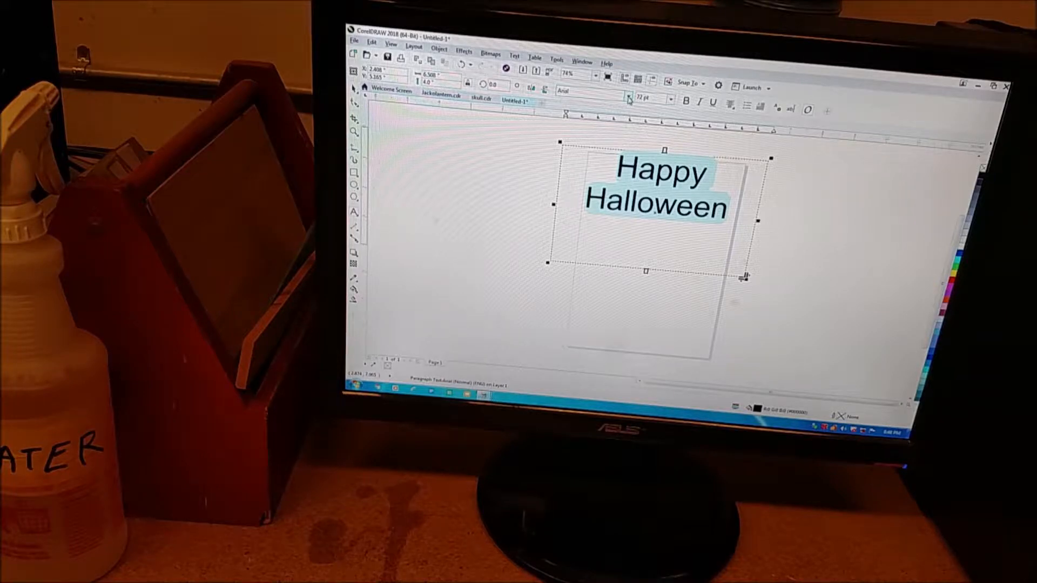
Step: Set the text in Baskerville Old Face and send it to the laser viewer
click(582, 91)
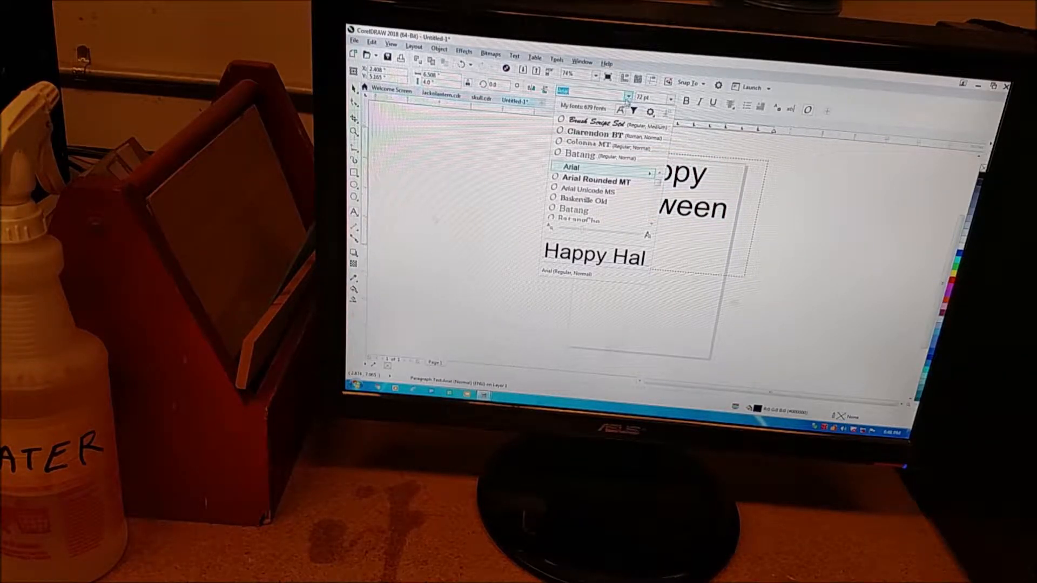
mouse_move(586, 201)
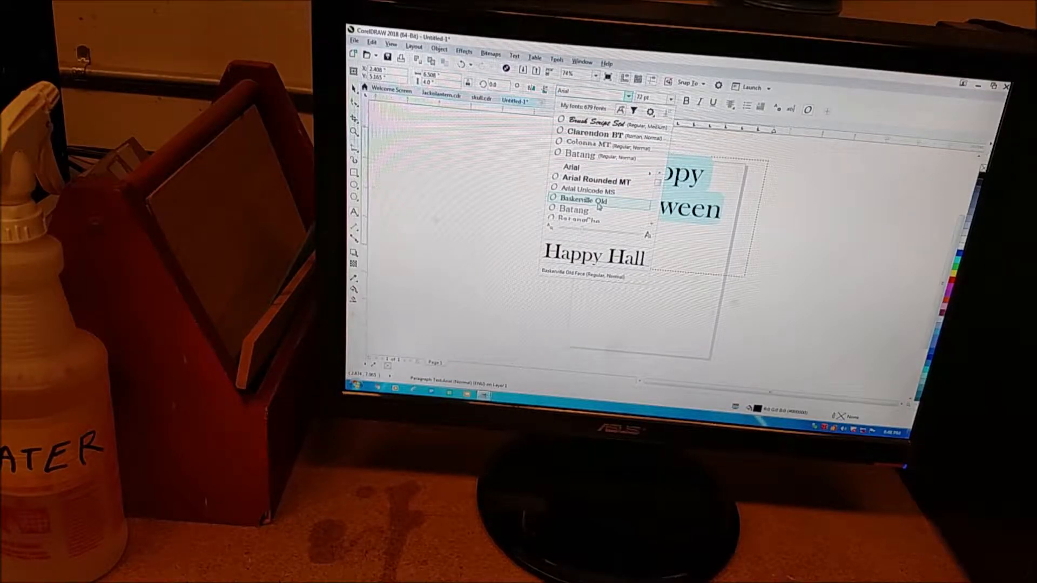
click(583, 201)
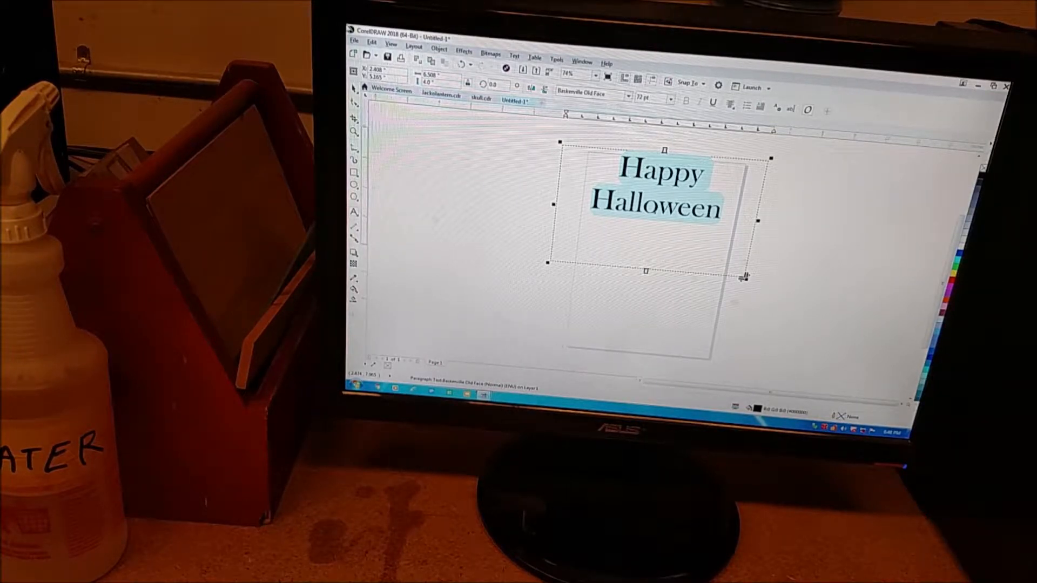
click(356, 42)
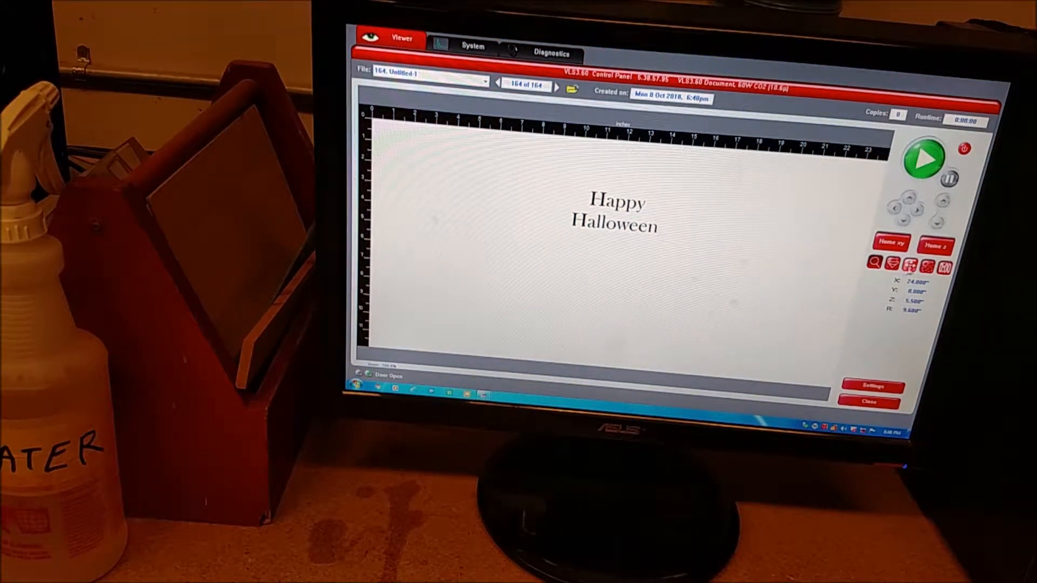
Step: Drag the Happy Halloween text left on the work area and begin Focus View
click(614, 213)
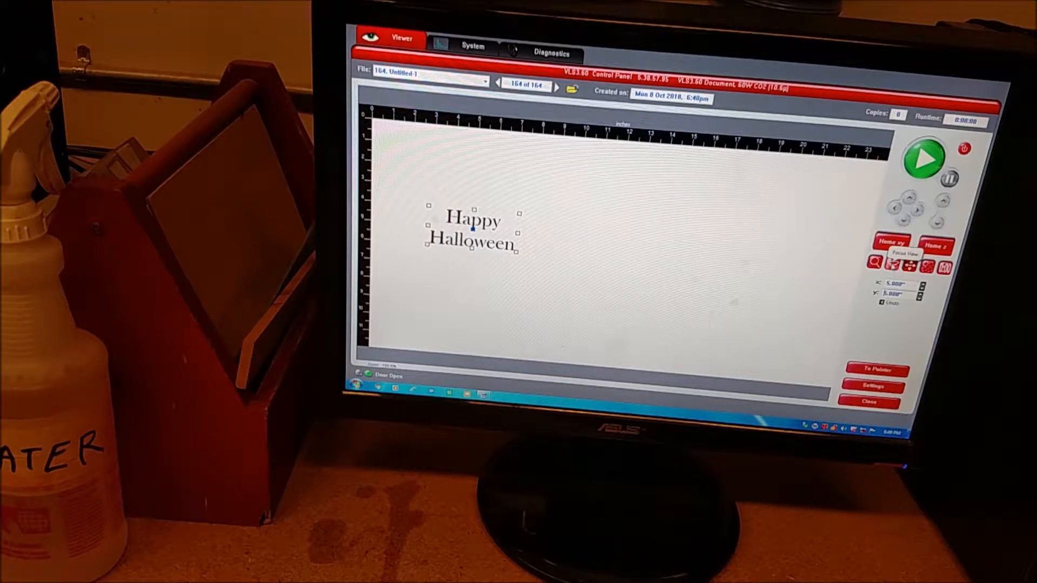
click(878, 370)
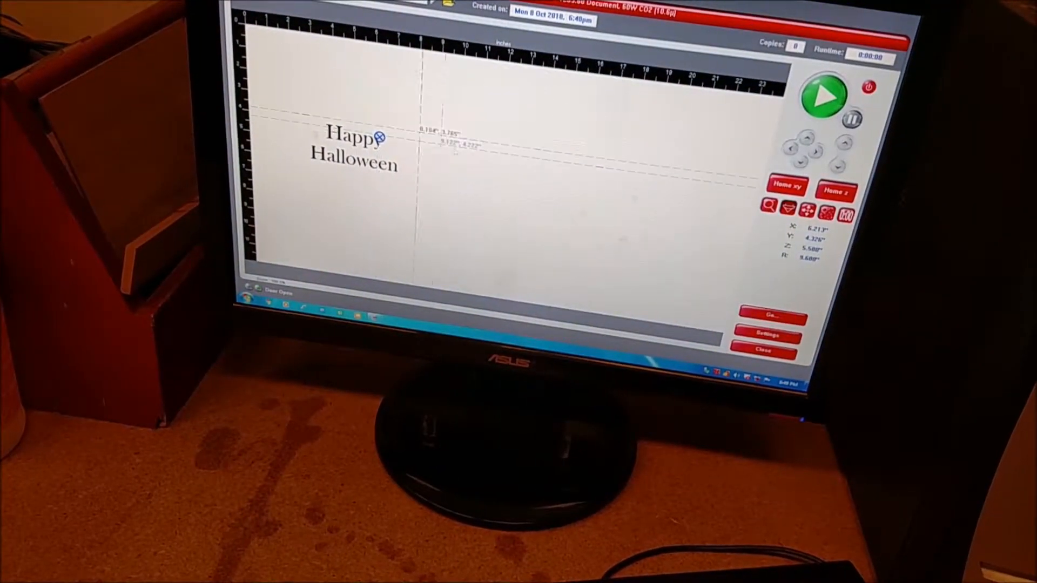
Step: Focus the laser over the word Happy and select the position value for editing
click(354, 149)
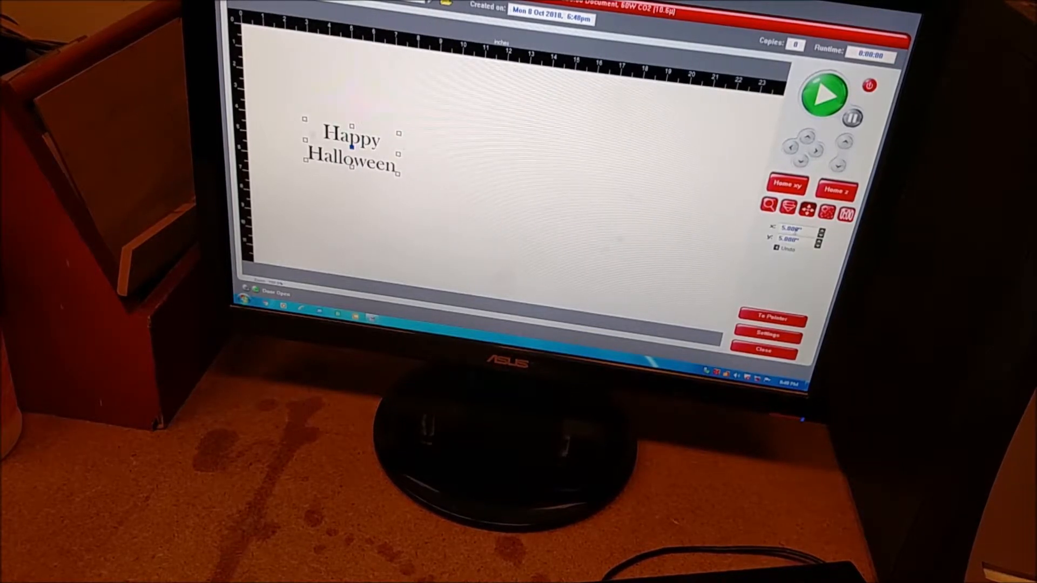
triple_click(794, 228)
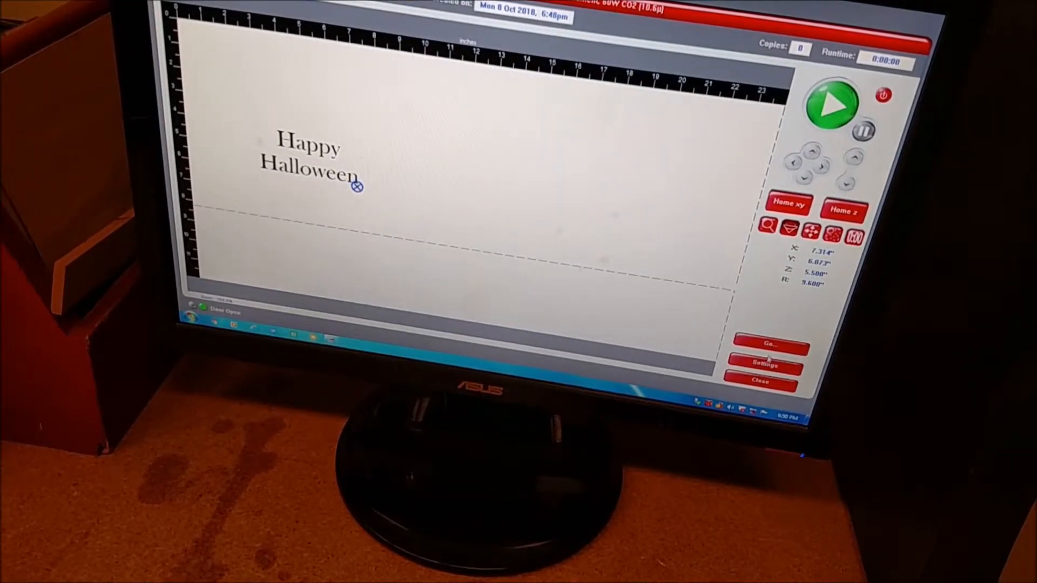
Step: Set the material to General Hard Woods at 6 inch thickness, accepting the depth warning
click(762, 364)
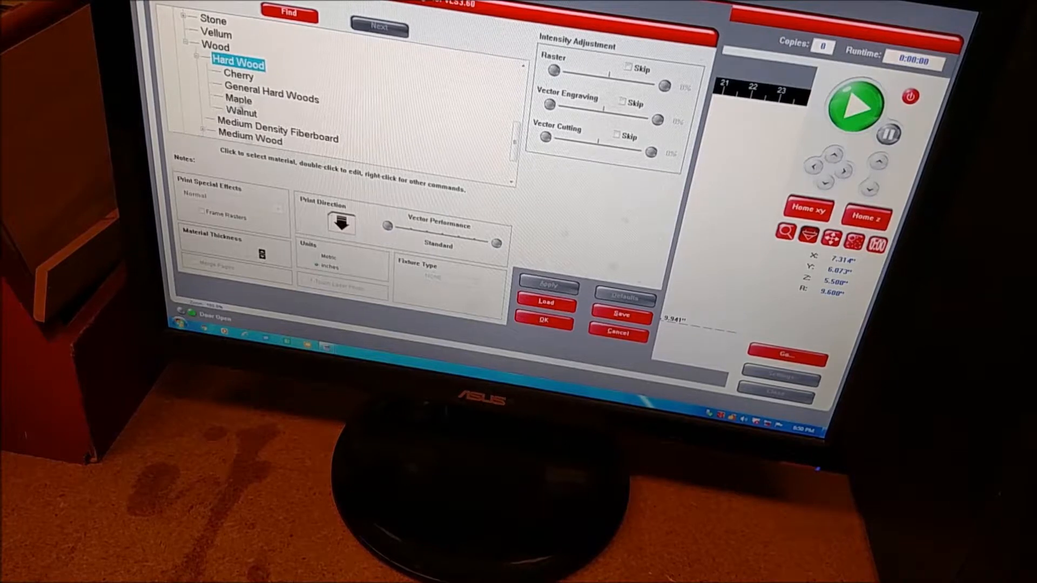
click(271, 89)
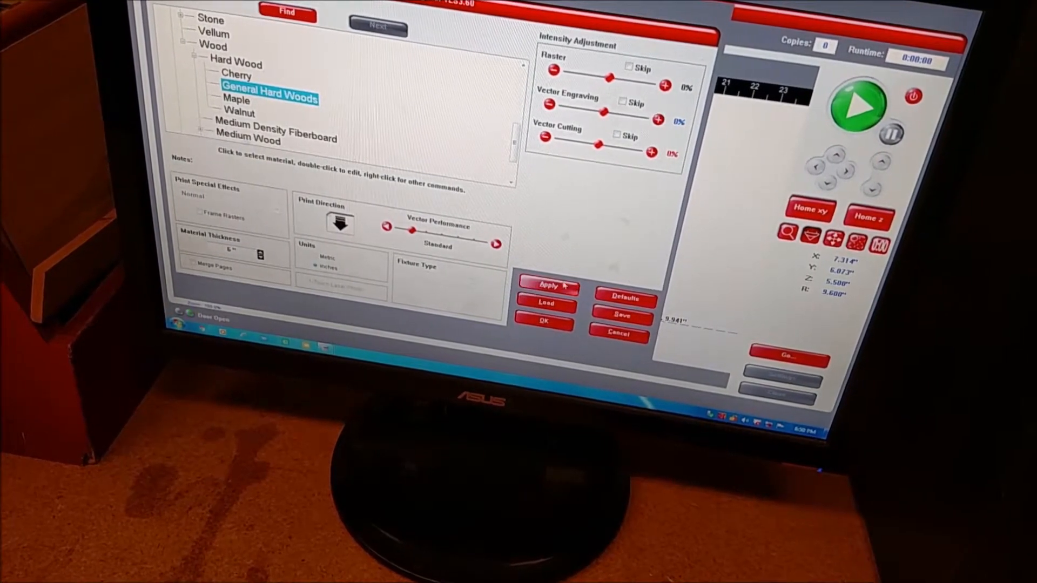
click(548, 286)
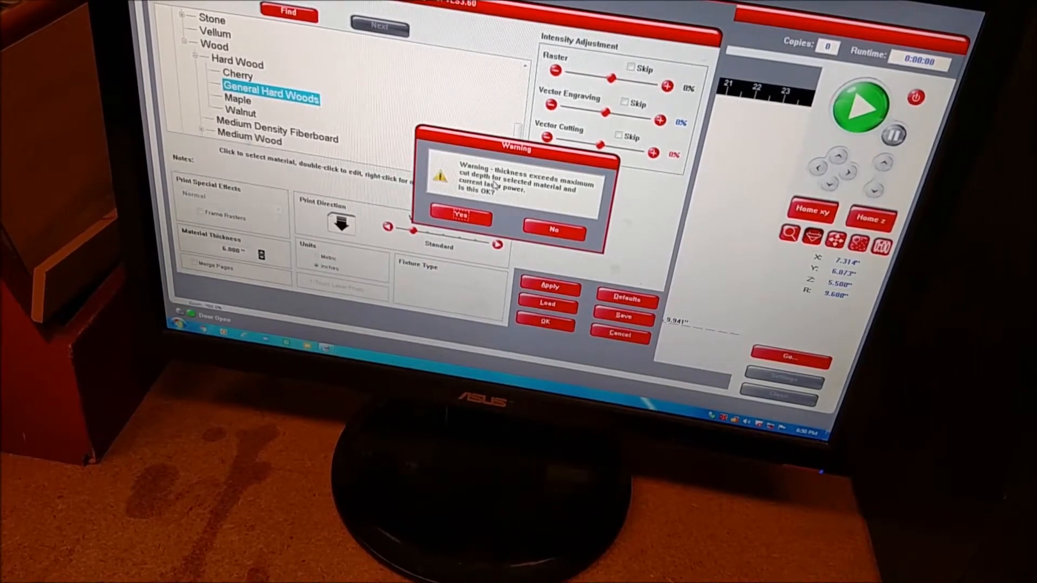
click(460, 218)
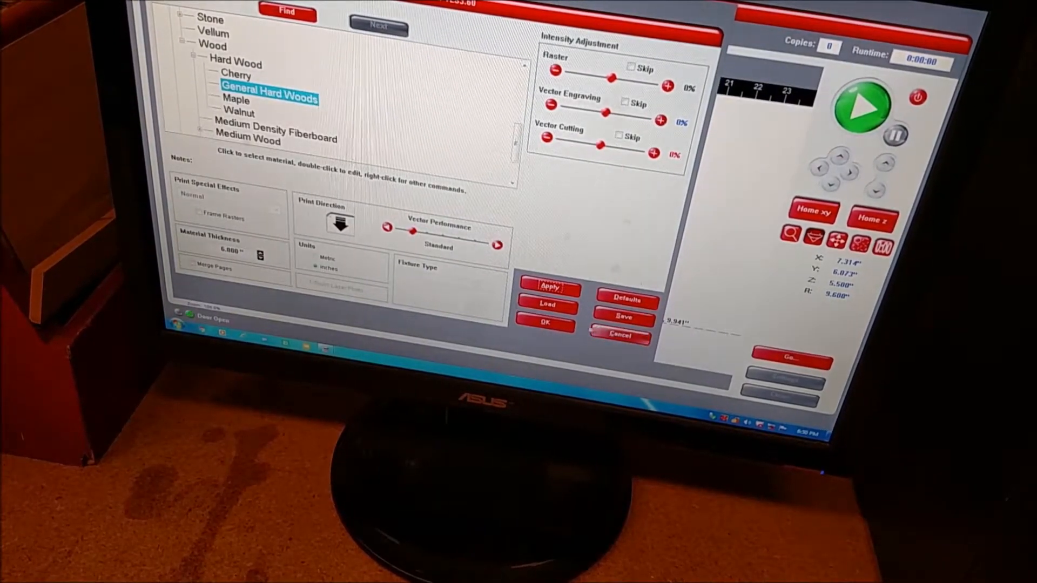
click(544, 323)
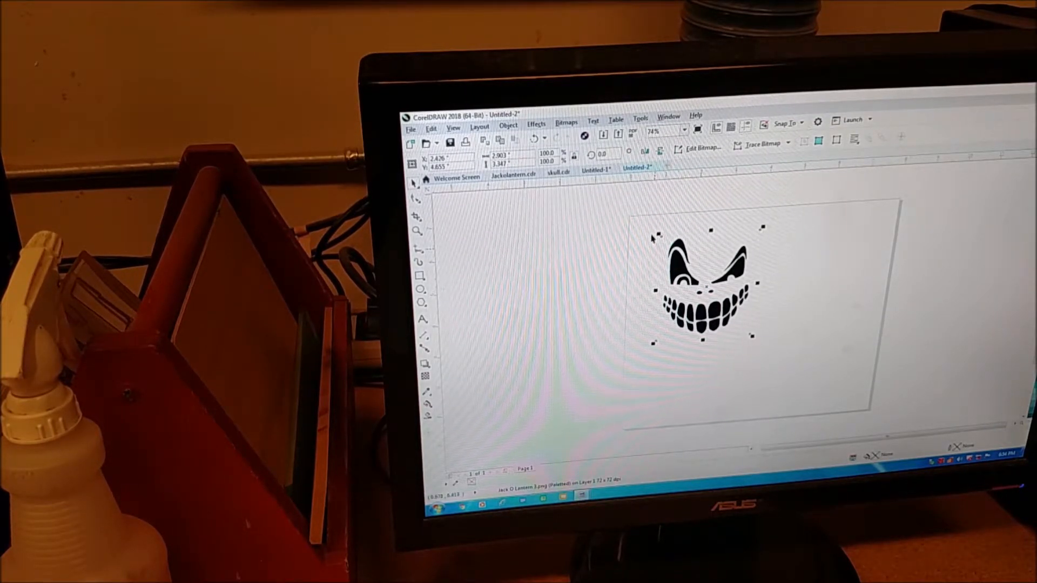
mouse_move(757, 342)
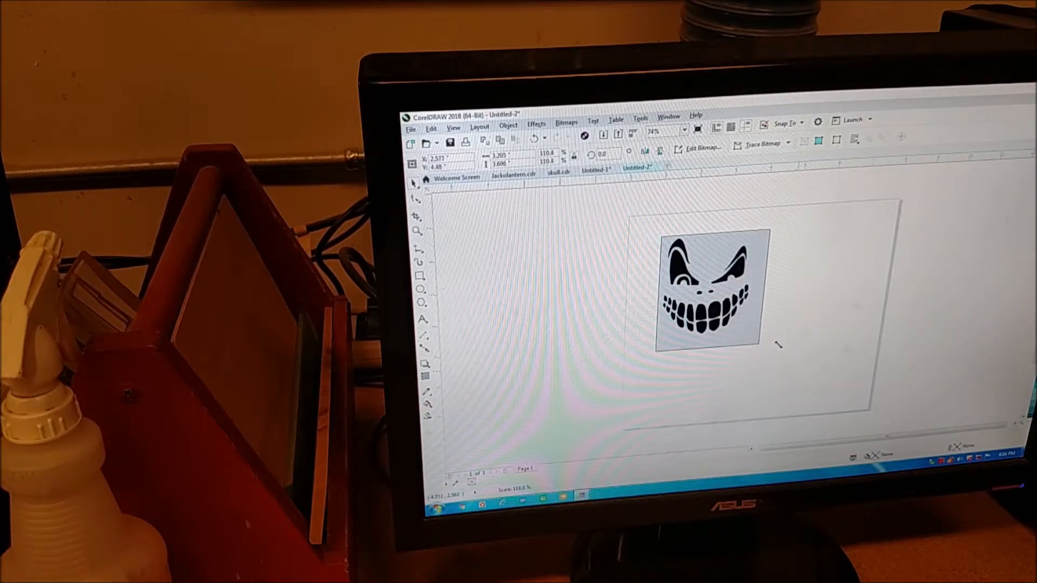
Step: Scale the jack-o-lantern face bitmap up to about 111%
click(708, 287)
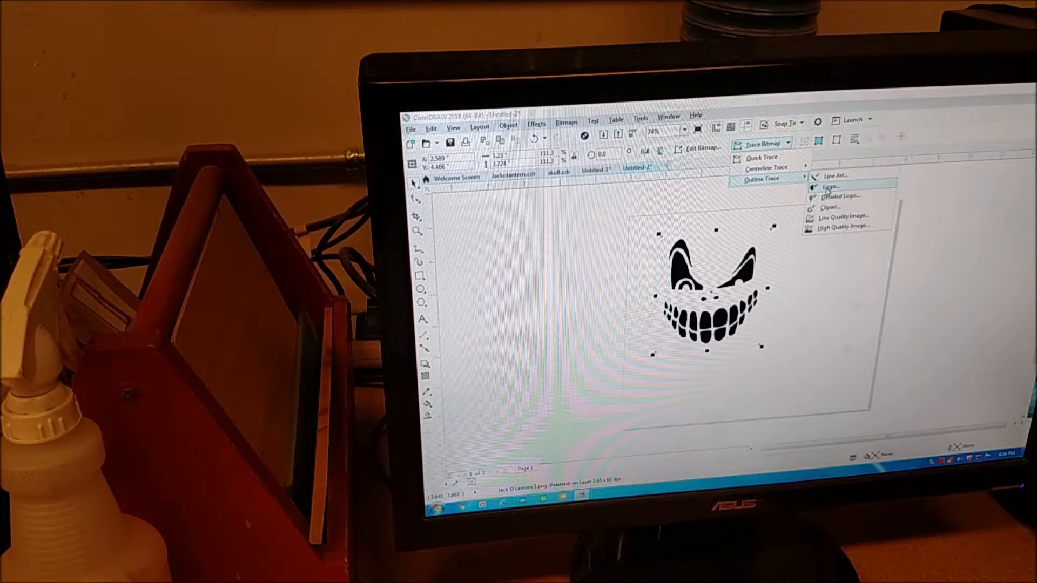
Step: Outline-trace the face as a Logo in PowerTRACE and accept the vector result
click(830, 187)
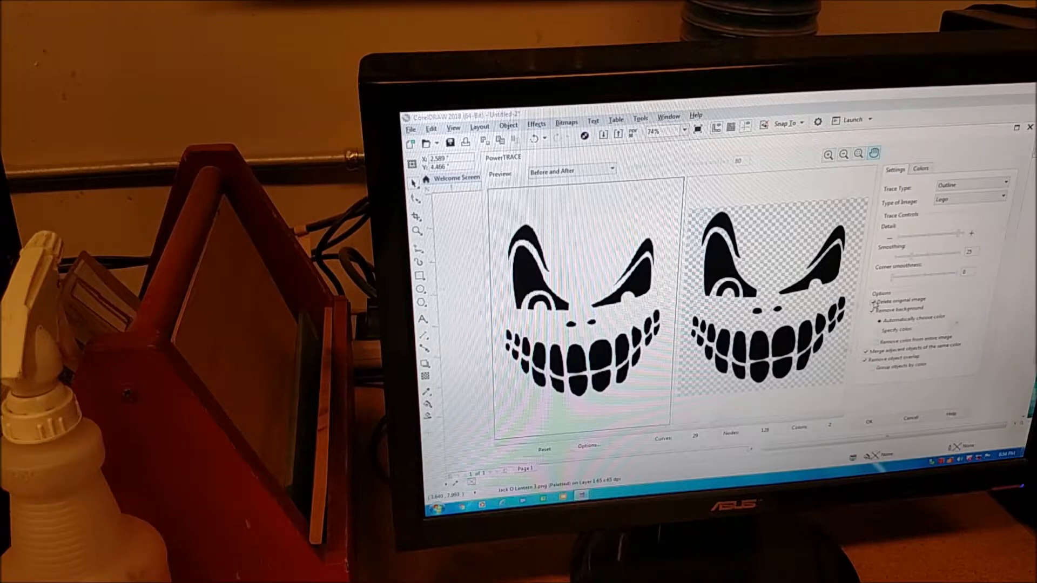
click(868, 309)
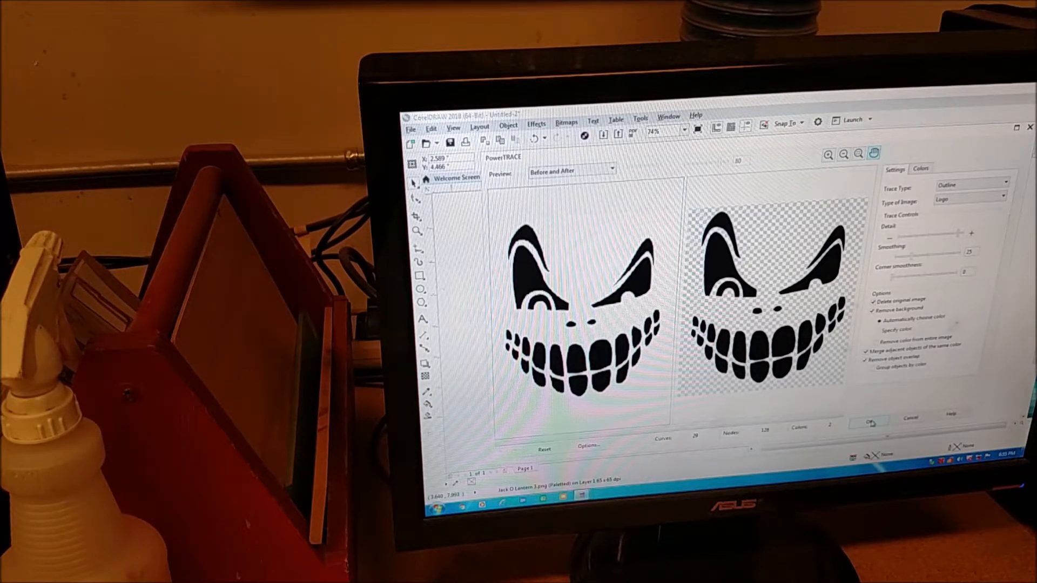
click(871, 423)
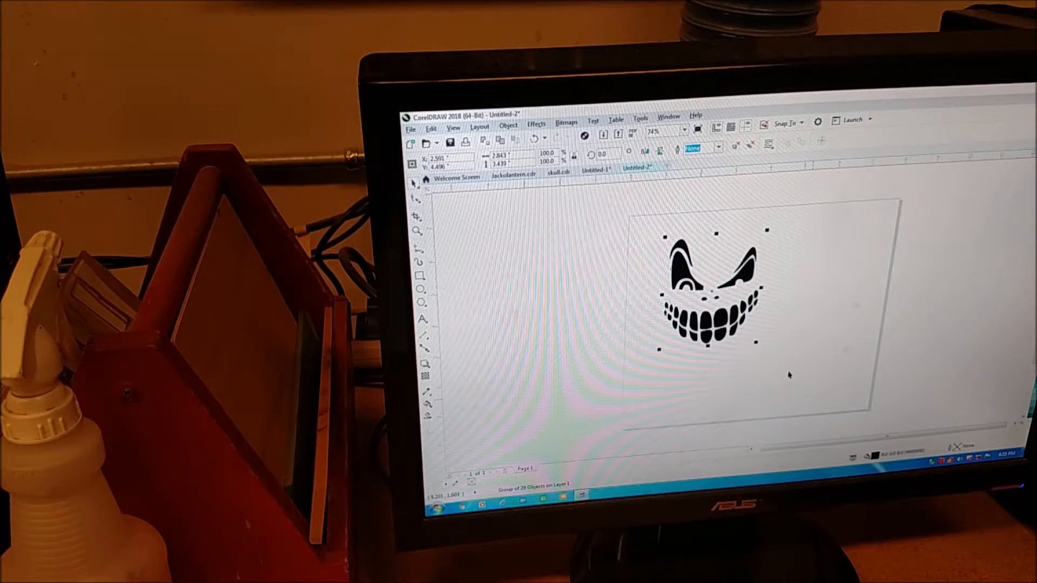
Step: Print the traced face to the VLS driver and select it in the Viewer for repositioning
click(410, 129)
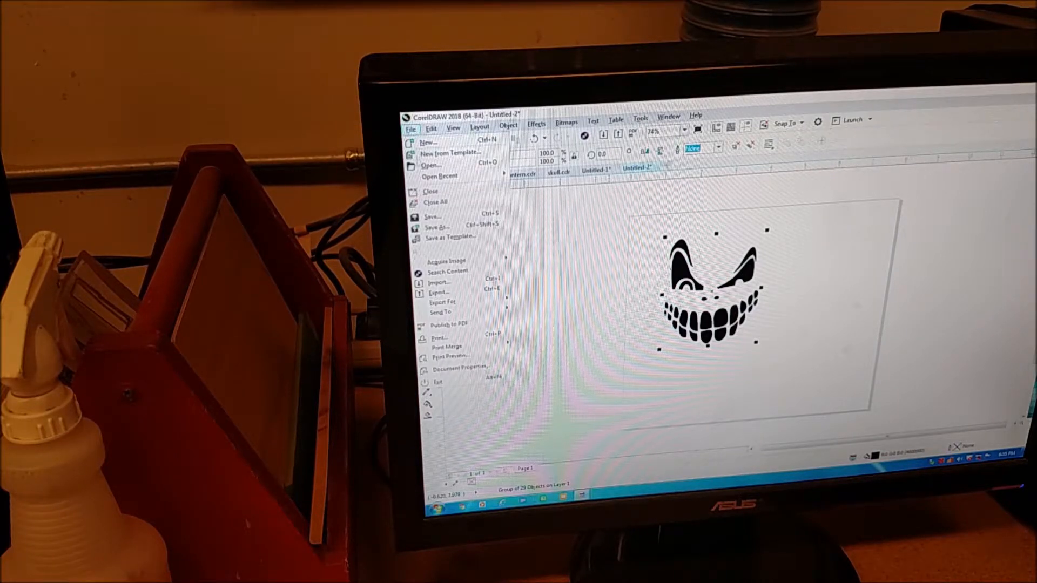
click(435, 338)
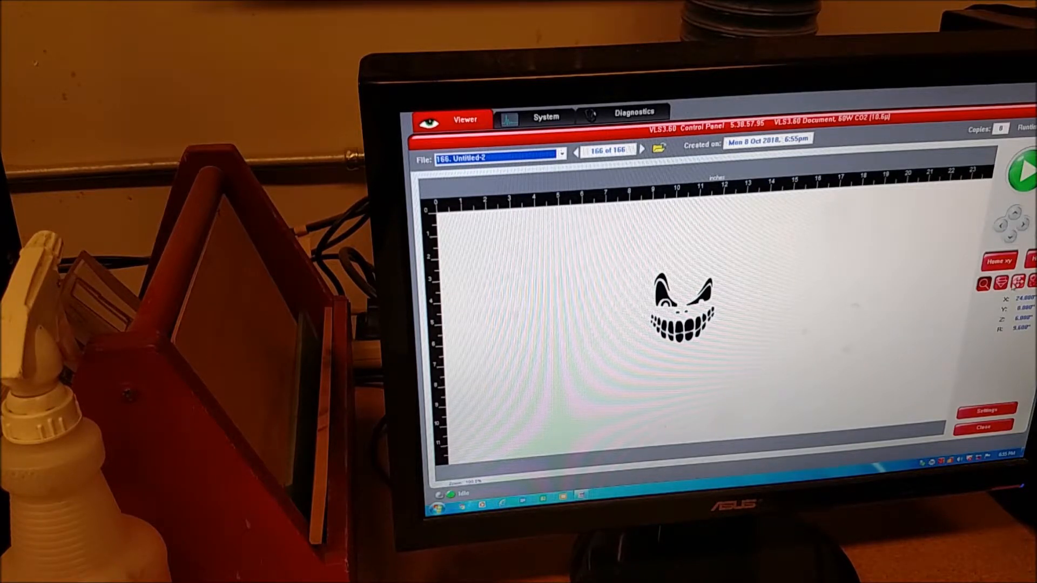
click(682, 304)
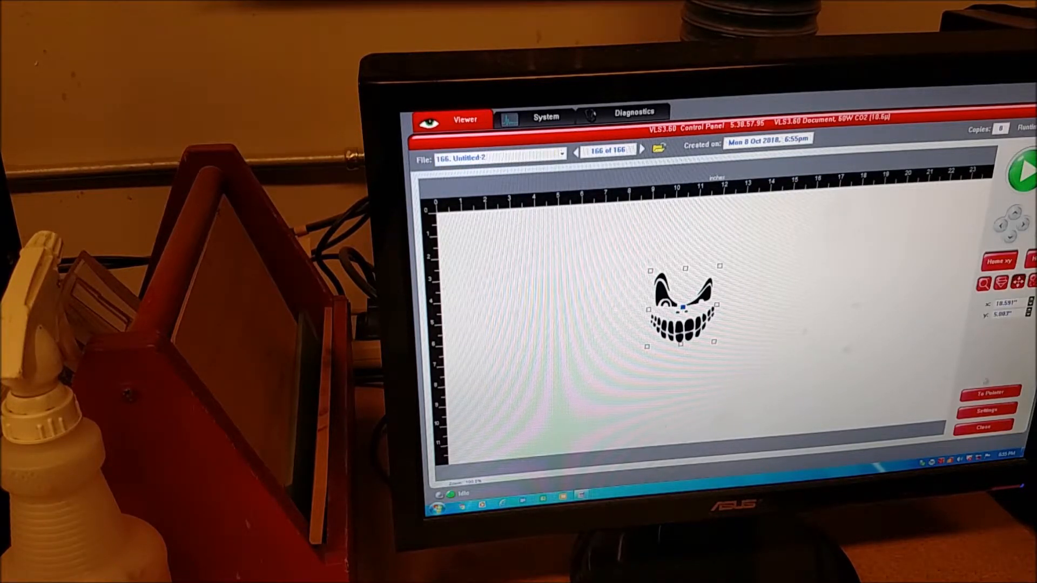